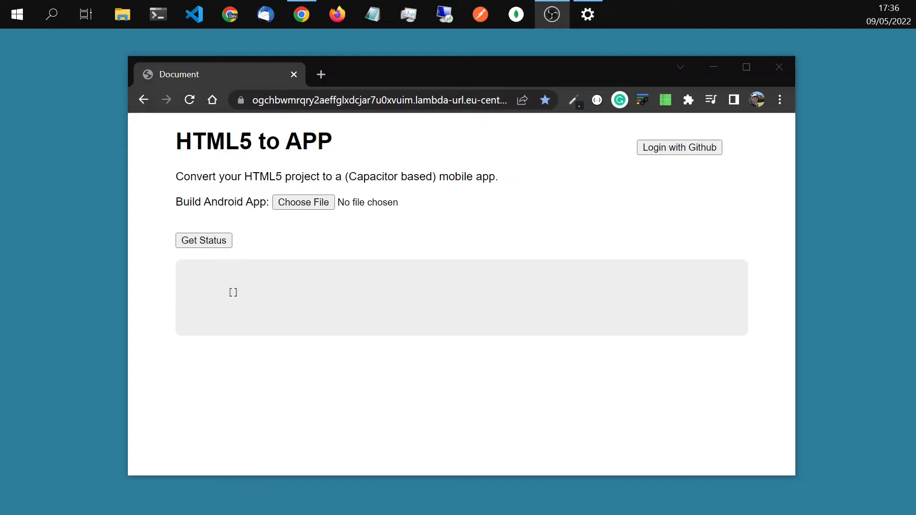
{"action": "mouse_move", "coordinate": [70, 466]}
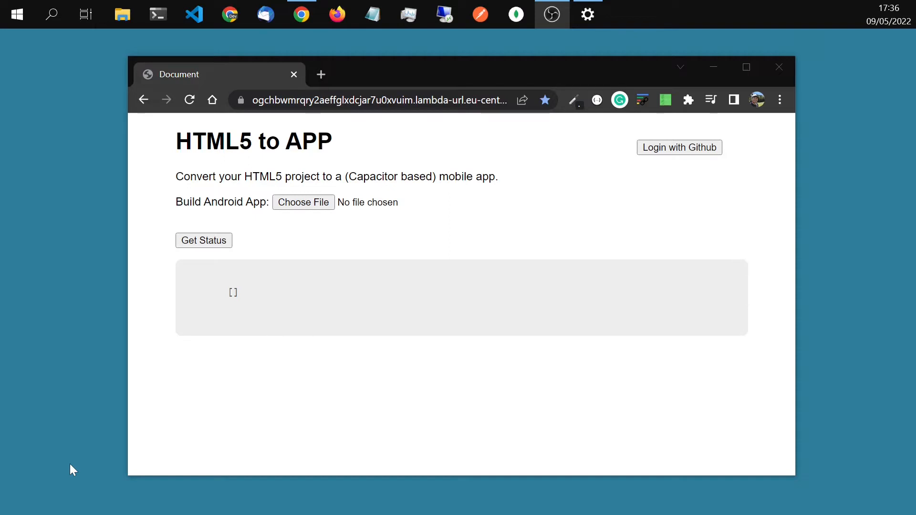
{"action": "mouse_move", "coordinate": [429, 163]}
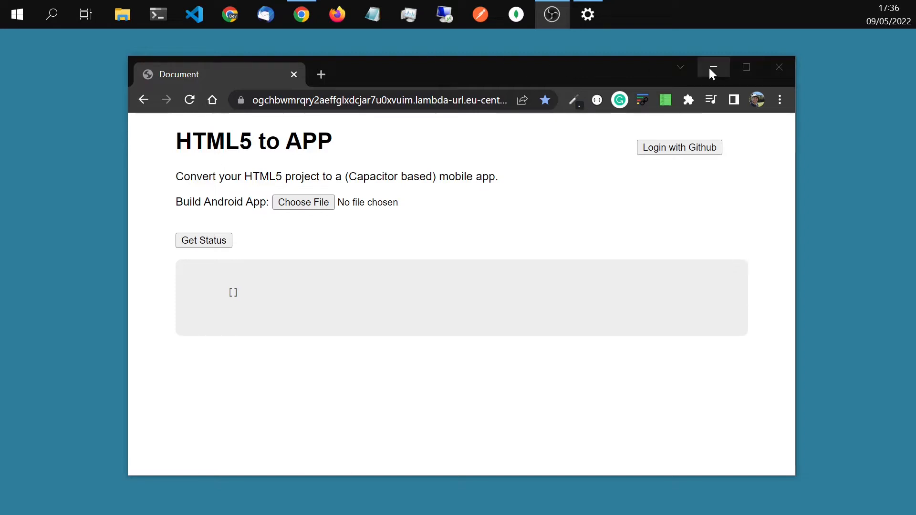
{"action": "mouse_move", "coordinate": [713, 71]}
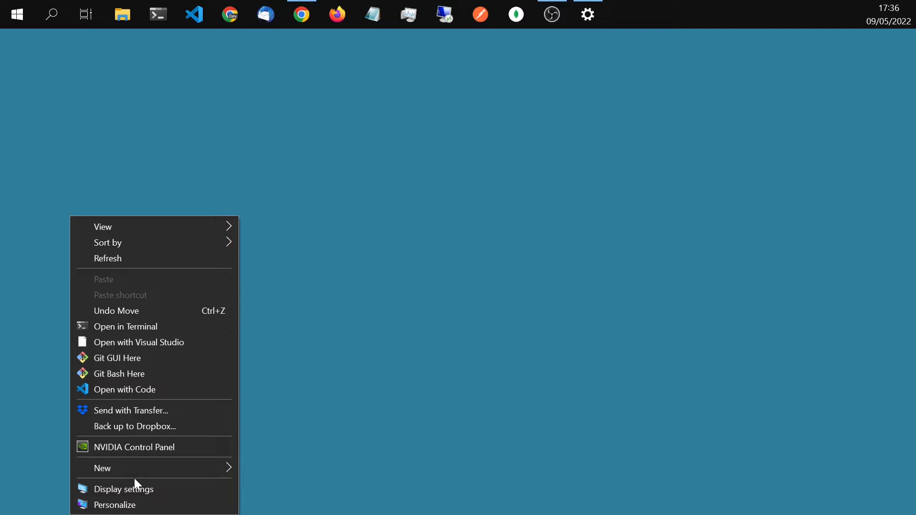
Step: Create a new desktop folder named my-app and bring up its context menu
{"action": "left_click", "coordinate": [102, 468]}
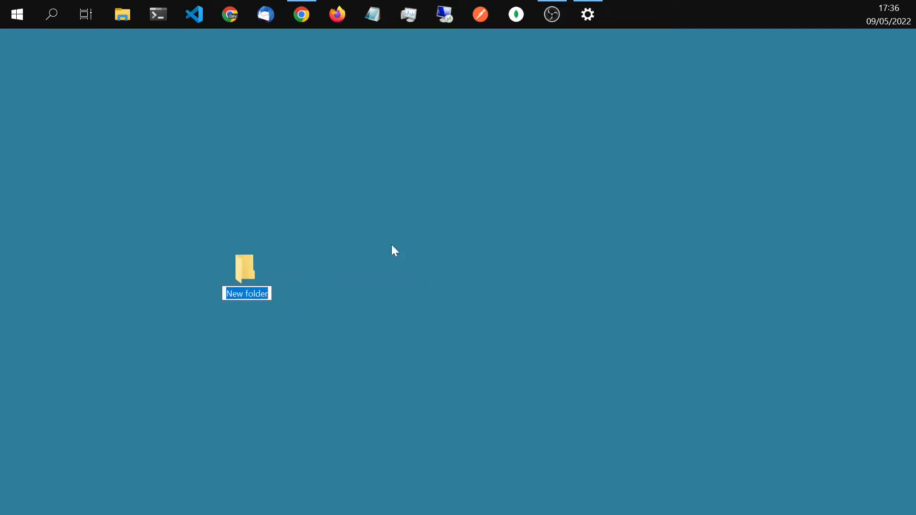
{"action": "type", "text": "my-app"}
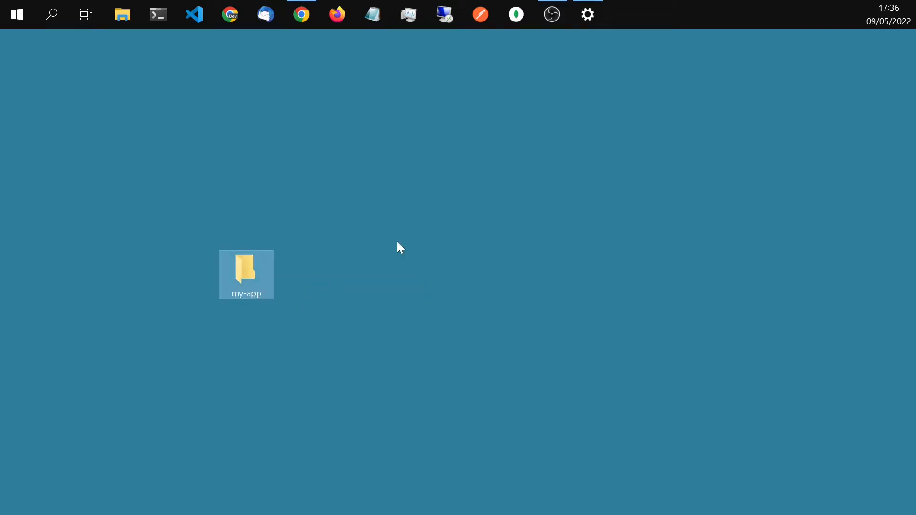
{"action": "right_click", "coordinate": [246, 275]}
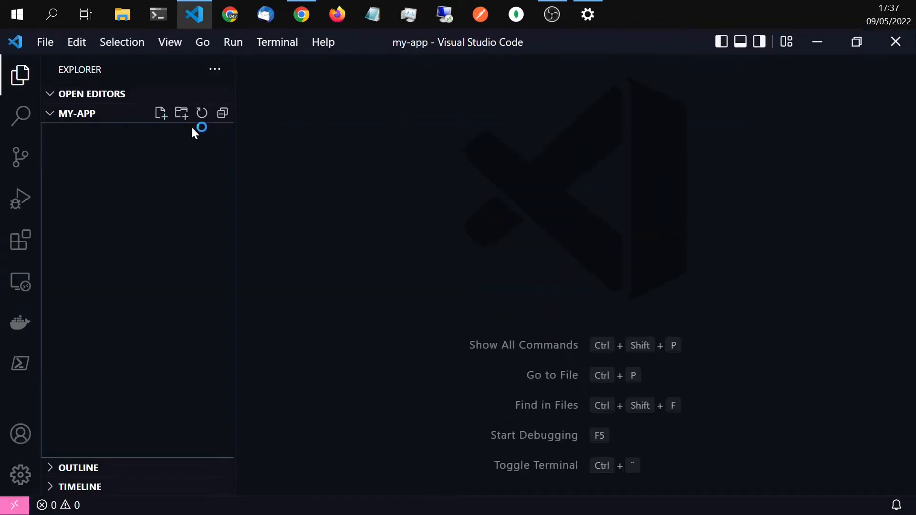
Step: Add a www folder to the my-app project and start a new file inside it
{"action": "left_click", "coordinate": [181, 113]}
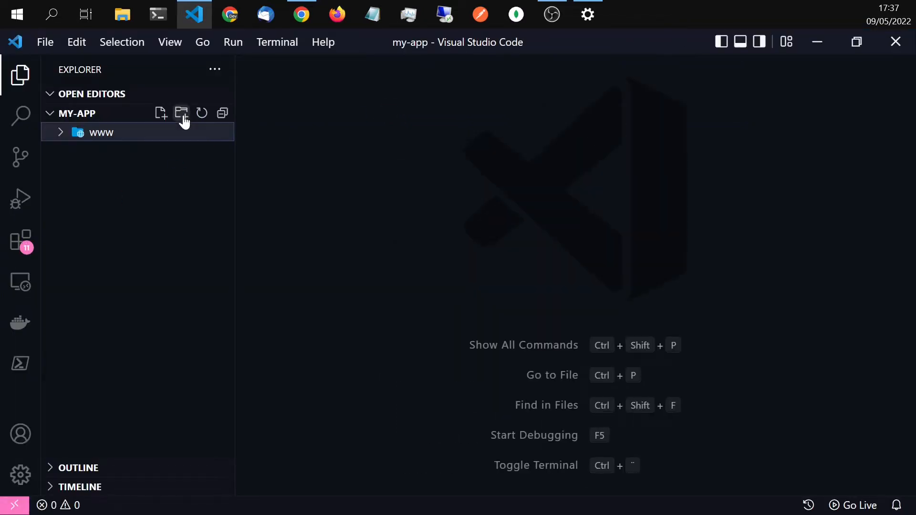
{"action": "left_click", "coordinate": [161, 113]}
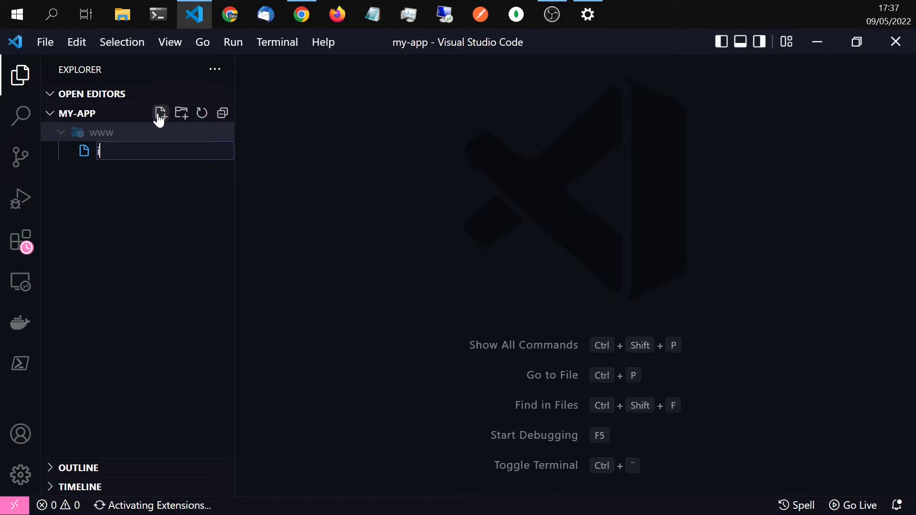
{"action": "key", "text": "Escape"}
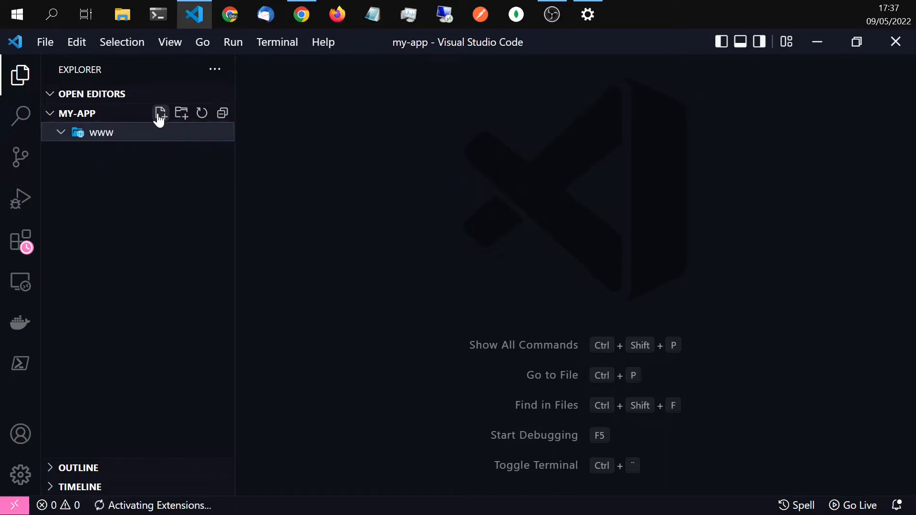
{"action": "left_click", "coordinate": [160, 113]}
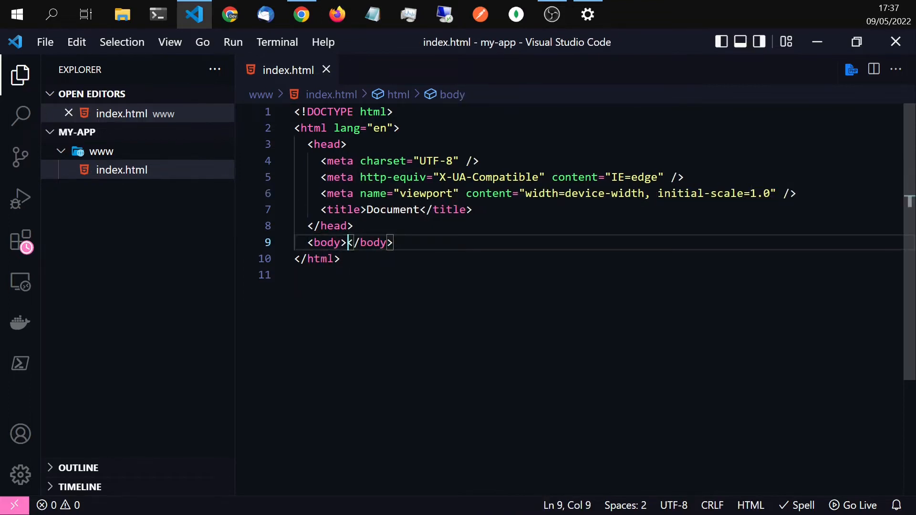
Step: Add an <h1>Hello from my new app</h1> heading to index.html, then close Visual Studio Code
{"action": "type", "text": "<h1"}
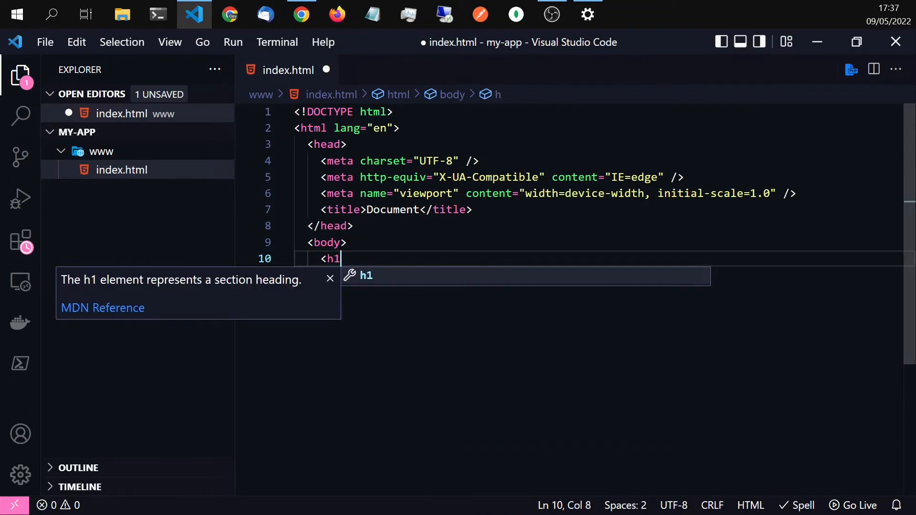
{"action": "type", "text": ">Hello</h1>"}
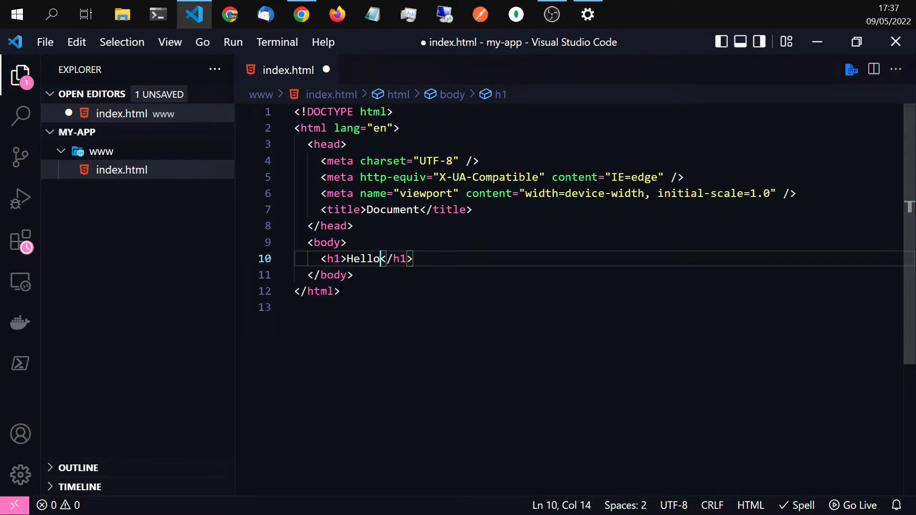
{"action": "type", "text": "from my ne"}
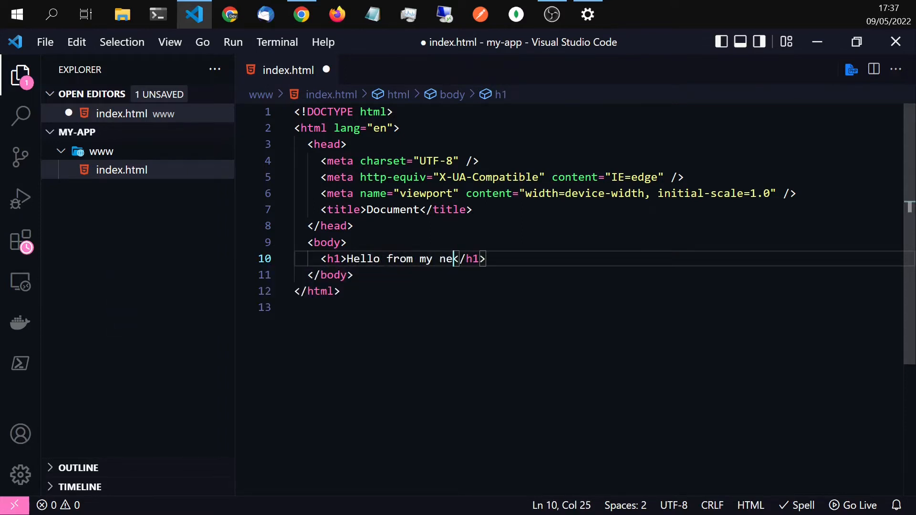
{"action": "type", "text": "w app"}
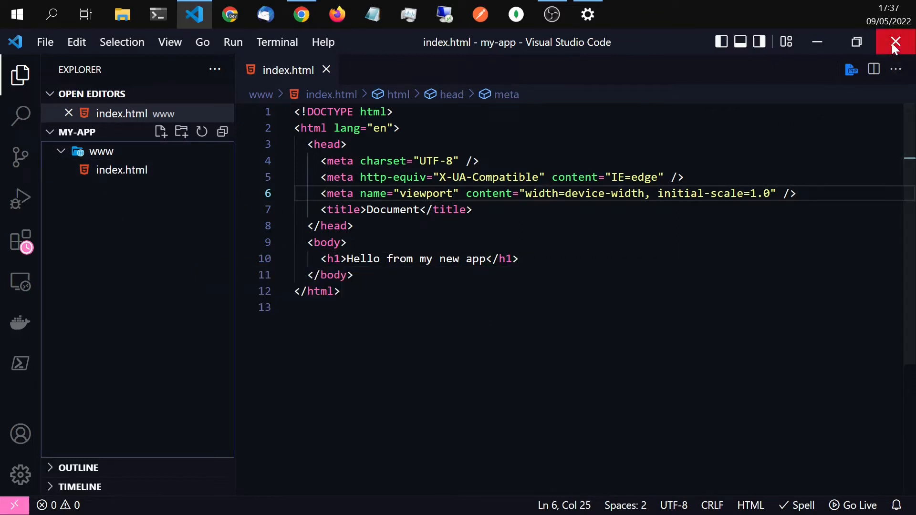
{"action": "left_click", "coordinate": [895, 42]}
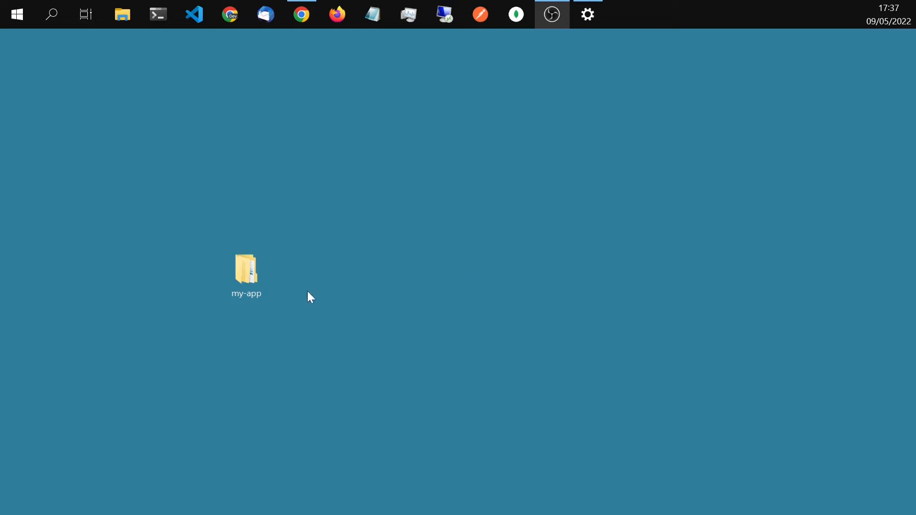
{"action": "double_click", "coordinate": [246, 269]}
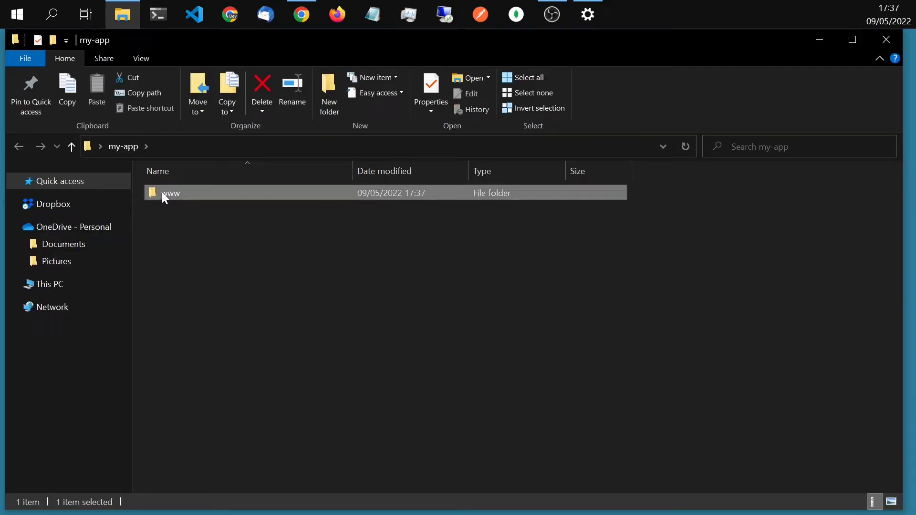
{"action": "right_click", "coordinate": [171, 193]}
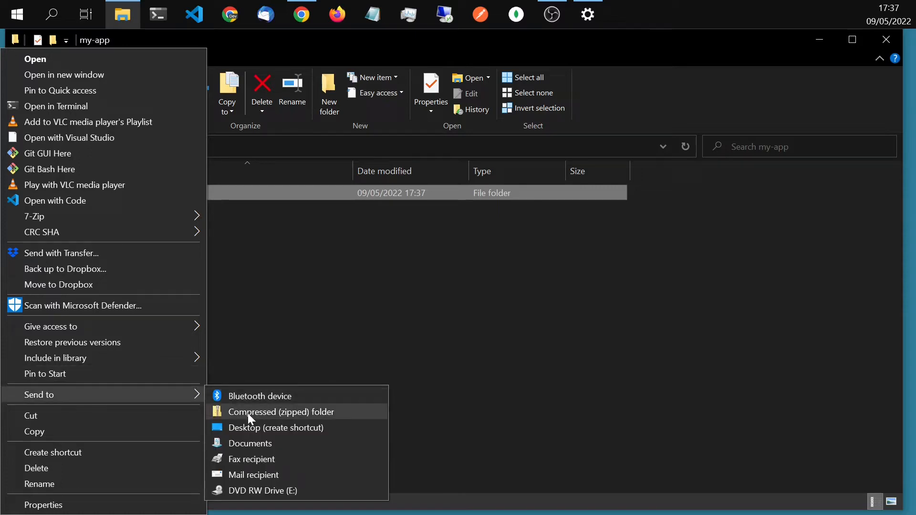
{"action": "left_click", "coordinate": [281, 412]}
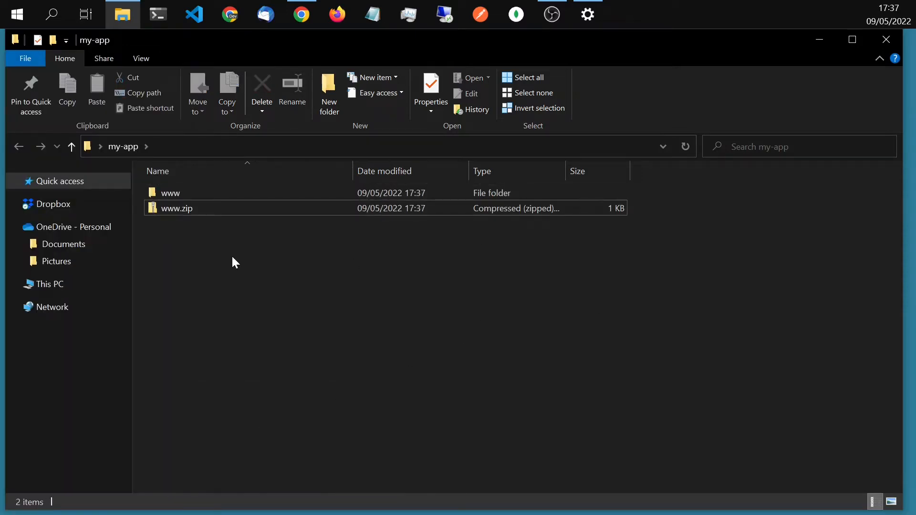
{"action": "double_click", "coordinate": [176, 208]}
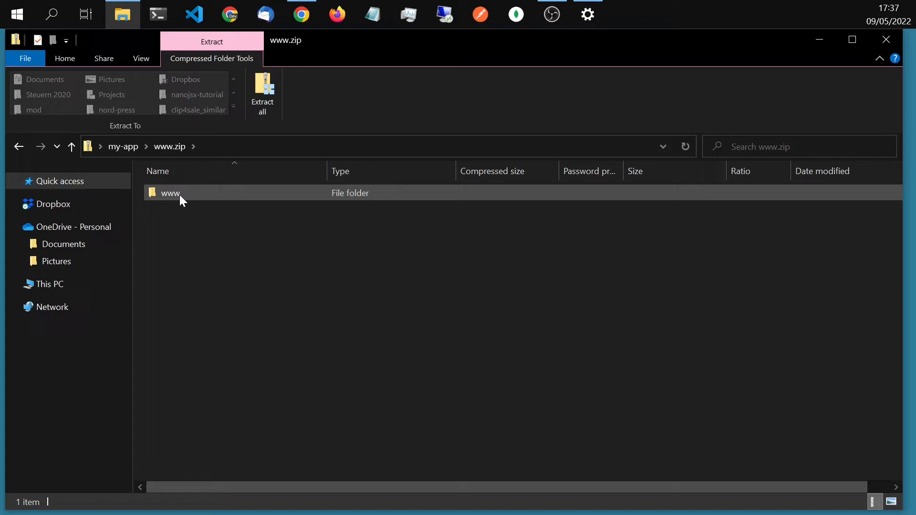
{"action": "double_click", "coordinate": [170, 193]}
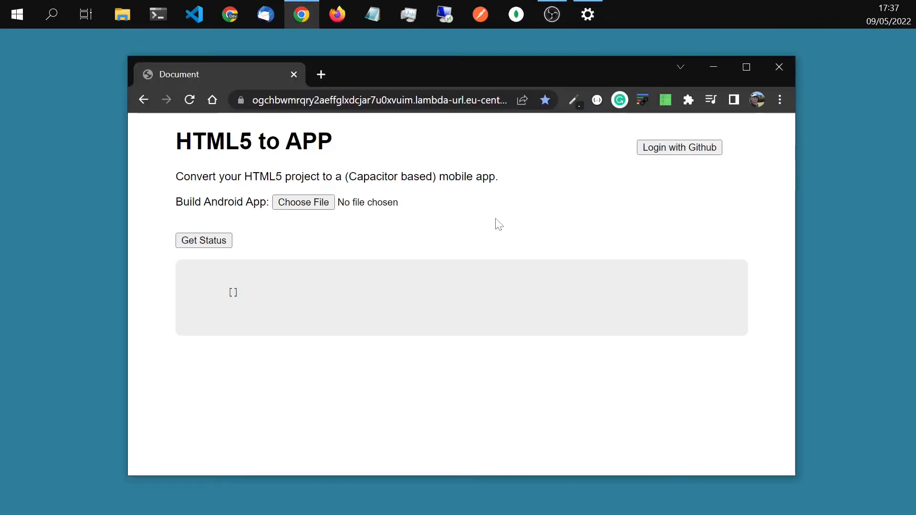
{"action": "mouse_move", "coordinate": [684, 157]}
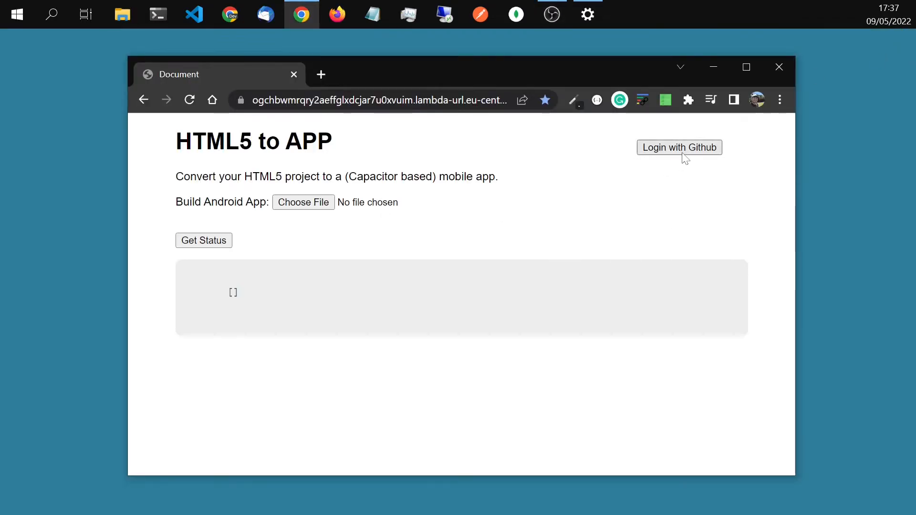
Step: Sign in to HTML5 to APP with GitHub and begin choosing a project zip
{"action": "left_click", "coordinate": [679, 147]}
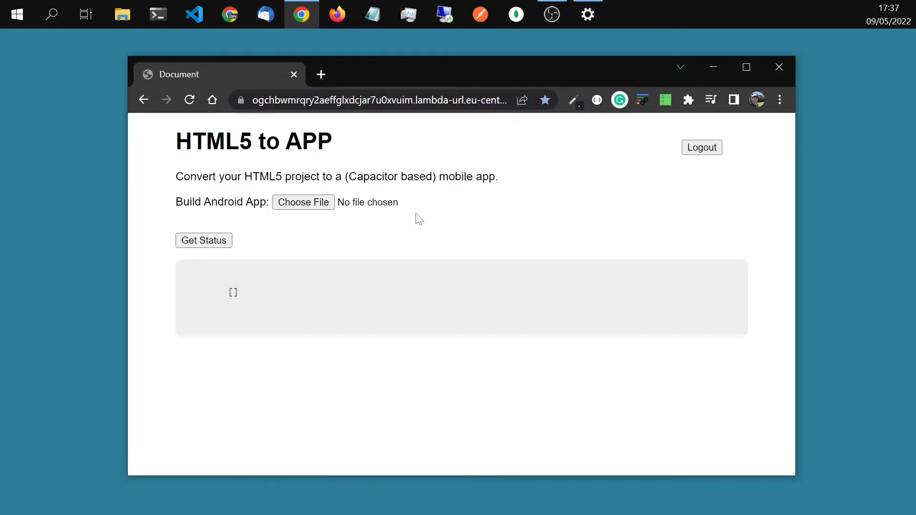
{"action": "left_click", "coordinate": [303, 203]}
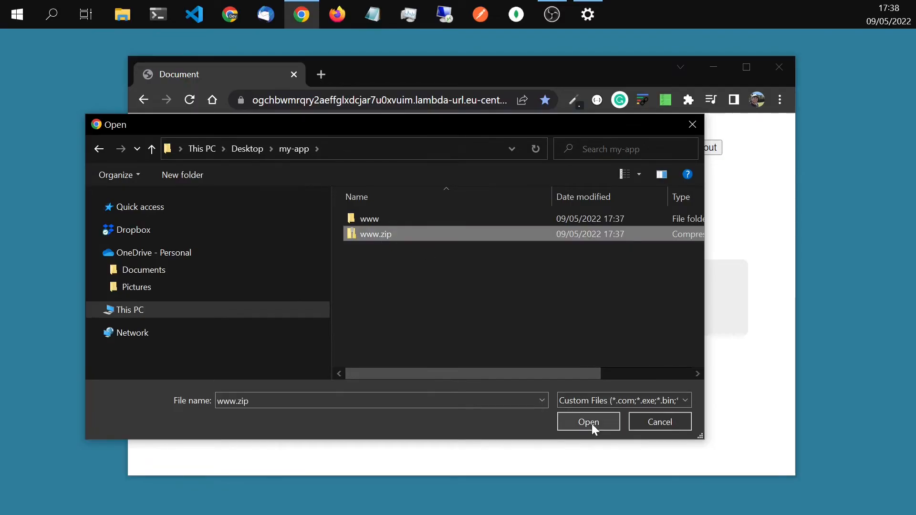
{"action": "left_click", "coordinate": [589, 421]}
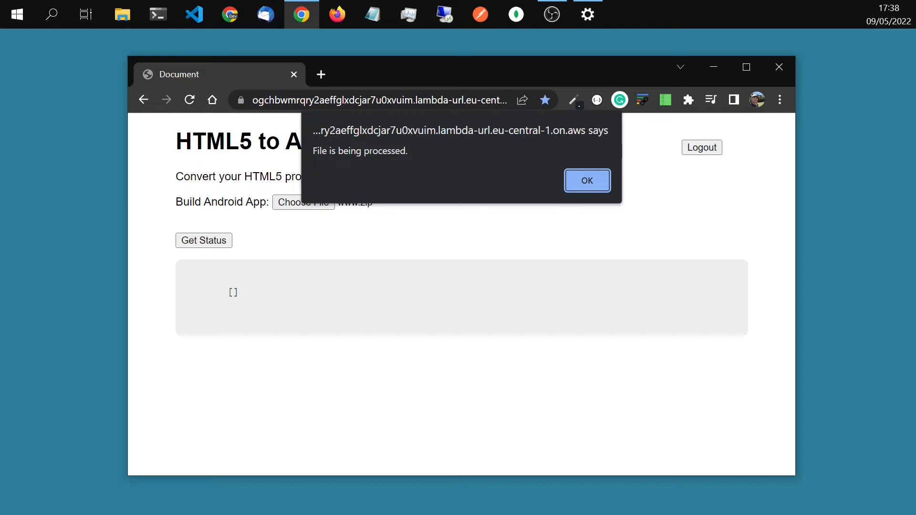
{"action": "left_click", "coordinate": [588, 181]}
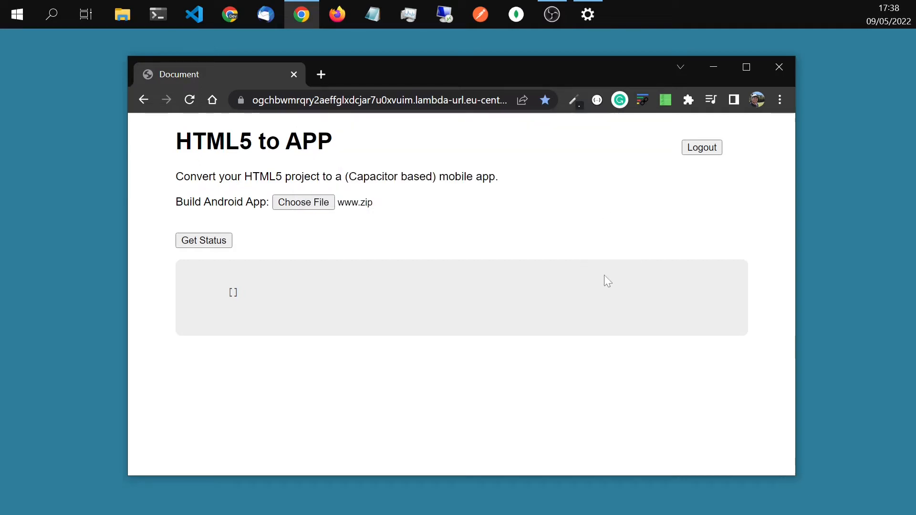
{"action": "mouse_move", "coordinate": [191, 241]}
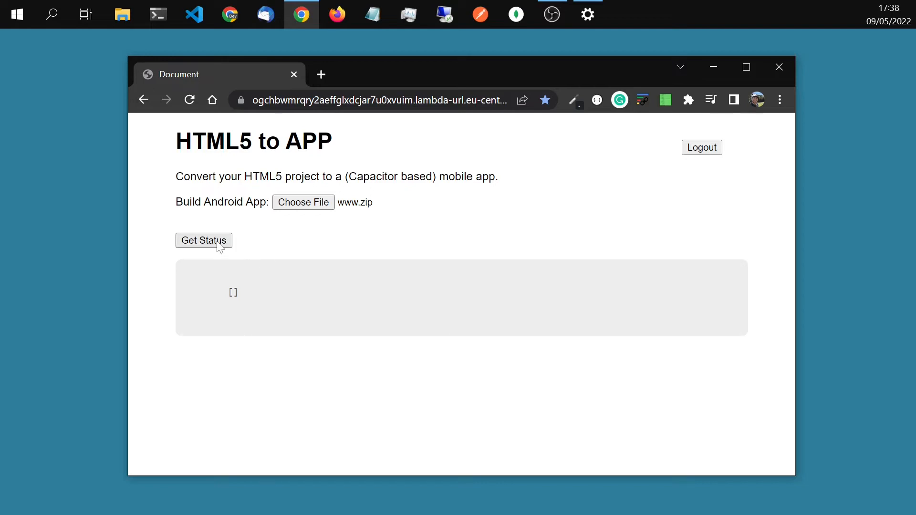
Step: Refresh the build status repeatedly until the log shows RUNNING instead of PENDING
{"action": "left_click", "coordinate": [204, 240]}
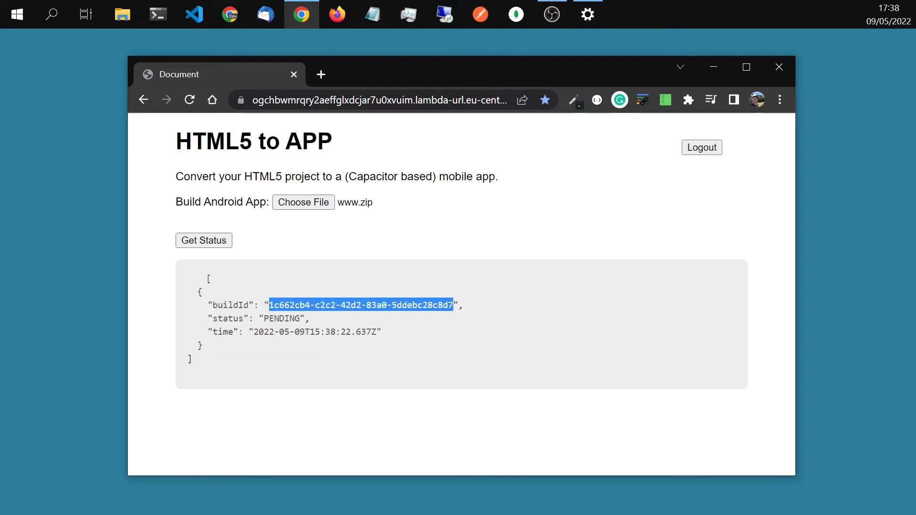
{"action": "left_click", "coordinate": [204, 240]}
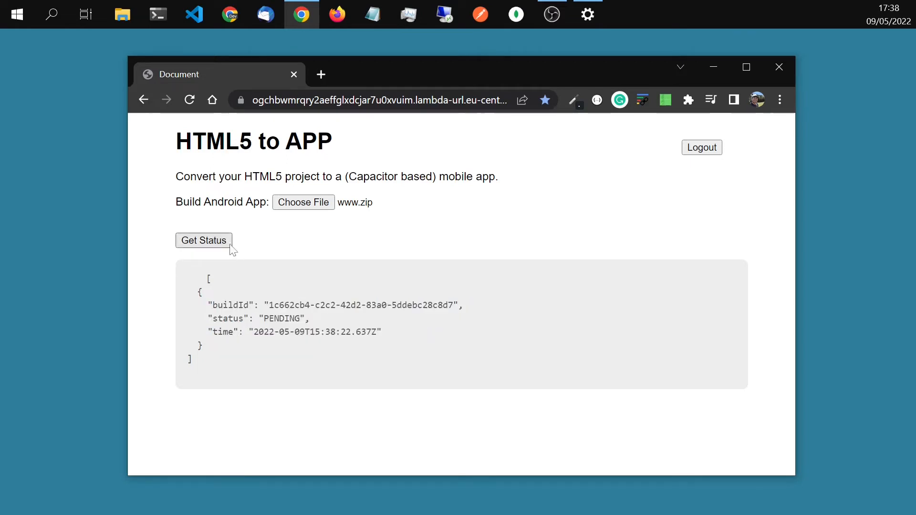
{"action": "mouse_move", "coordinate": [285, 257]}
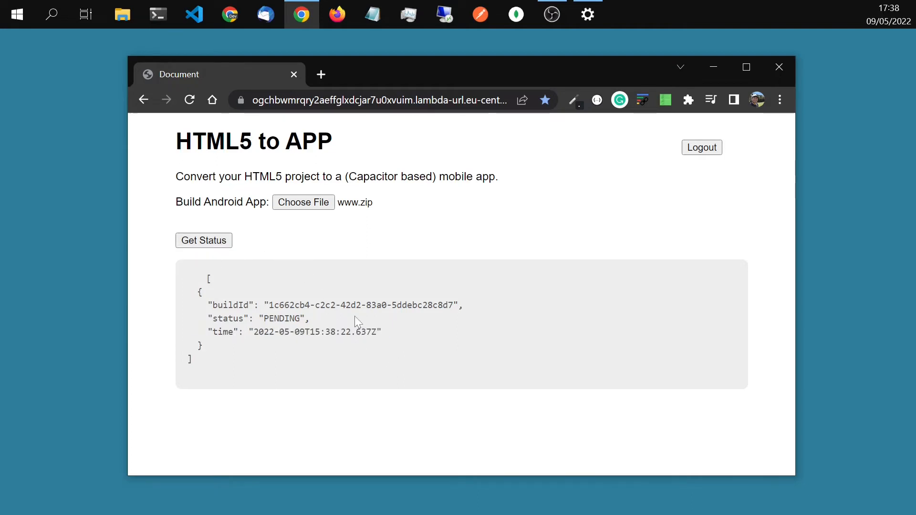
{"action": "mouse_move", "coordinate": [287, 273]}
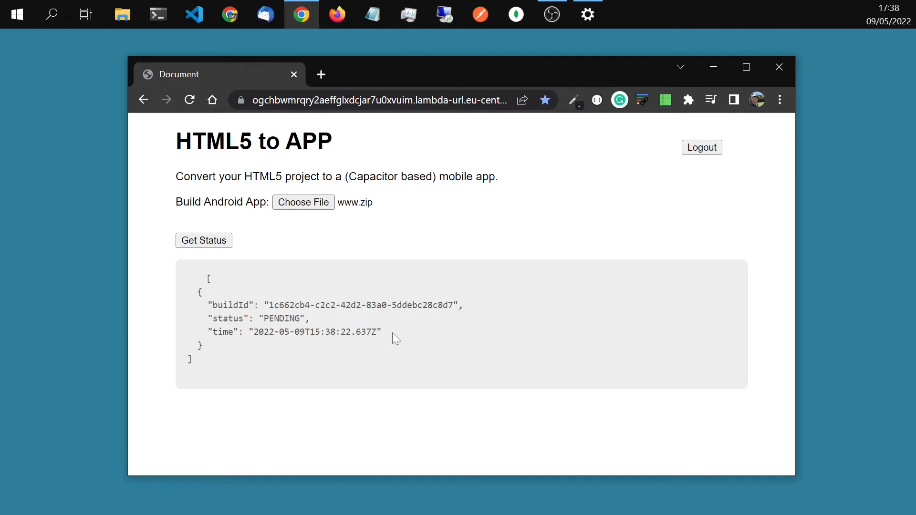
{"action": "mouse_move", "coordinate": [392, 340]}
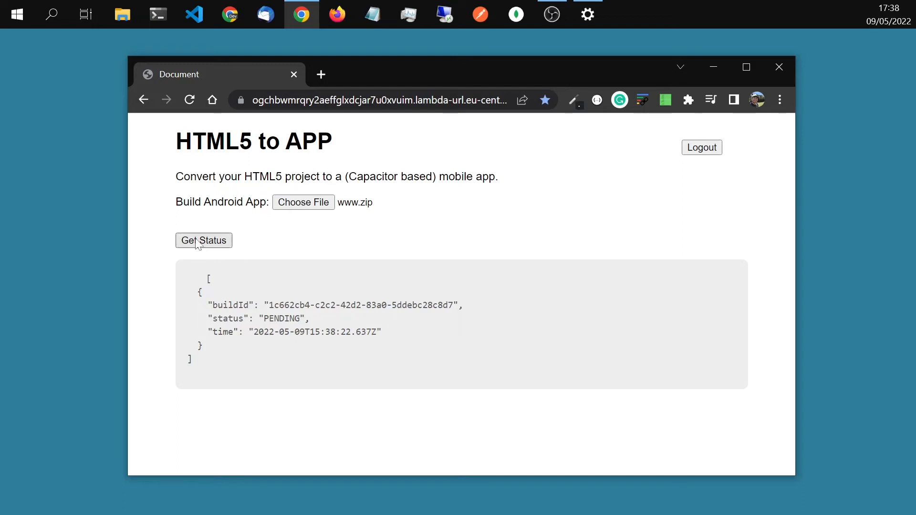
{"action": "left_click", "coordinate": [204, 241]}
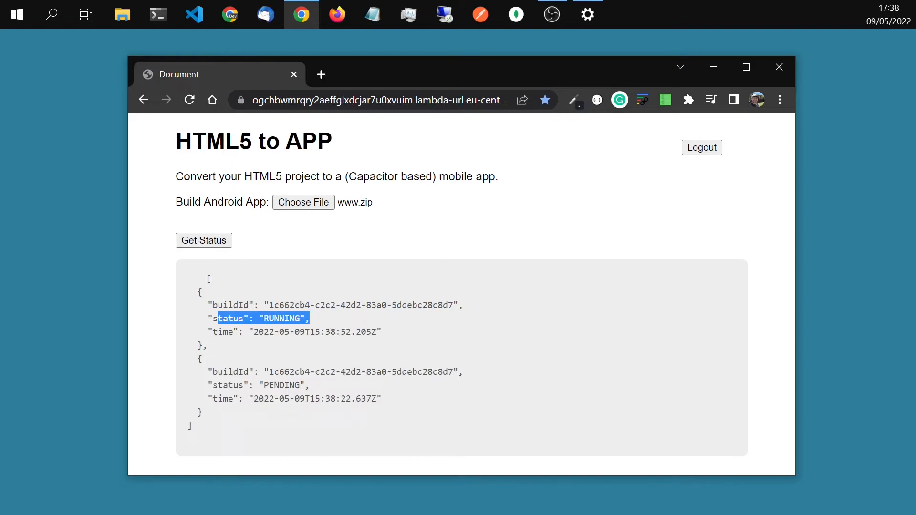
{"action": "left_click", "coordinate": [408, 348]}
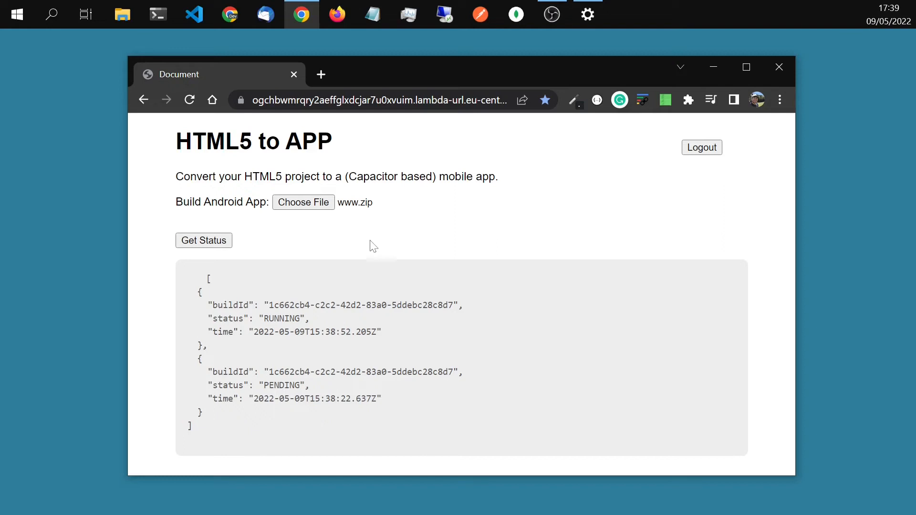
{"action": "mouse_move", "coordinate": [393, 266]}
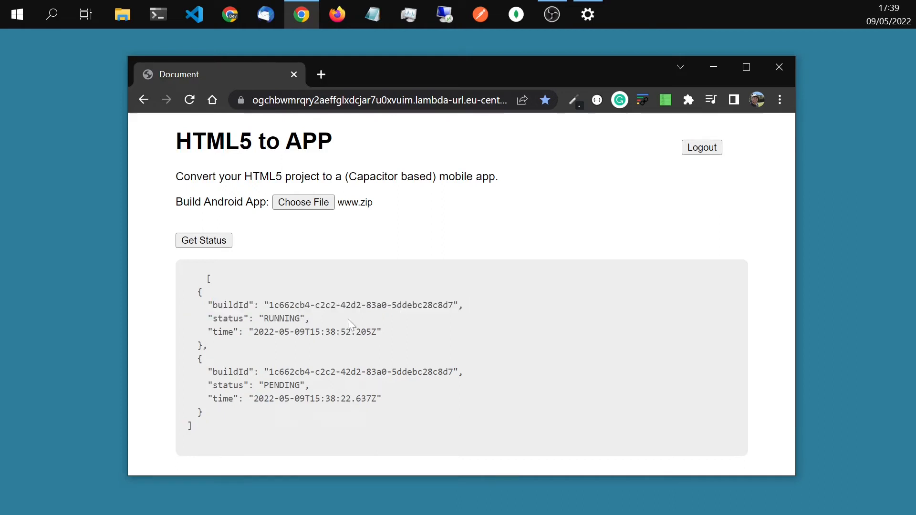
{"action": "mouse_move", "coordinate": [394, 322]}
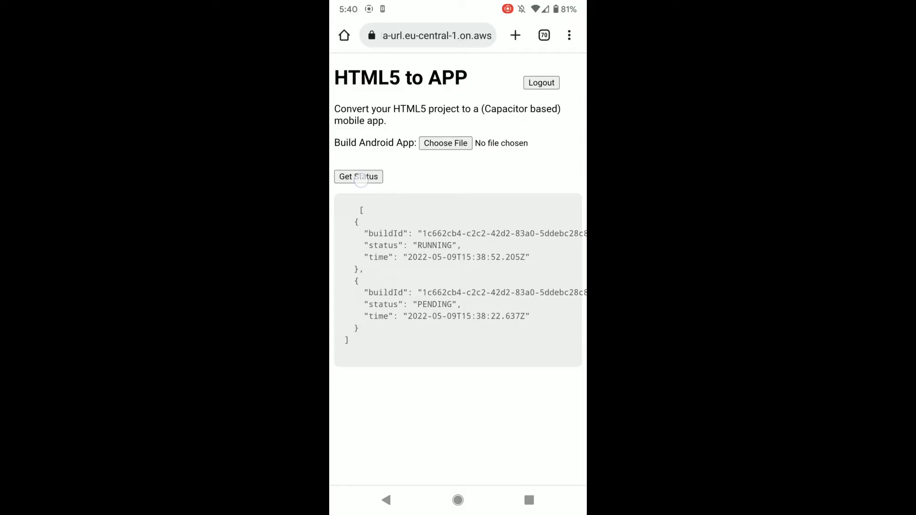
Step: On the phone, confirm the build SUCCEEDED, download the 1.51 MB app.zip and open it
{"action": "left_click", "coordinate": [358, 176]}
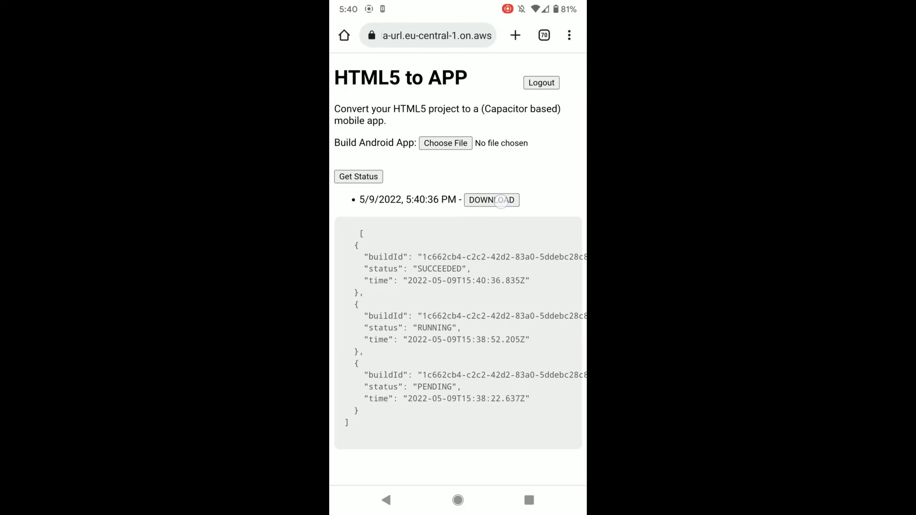
{"action": "left_click", "coordinate": [492, 201]}
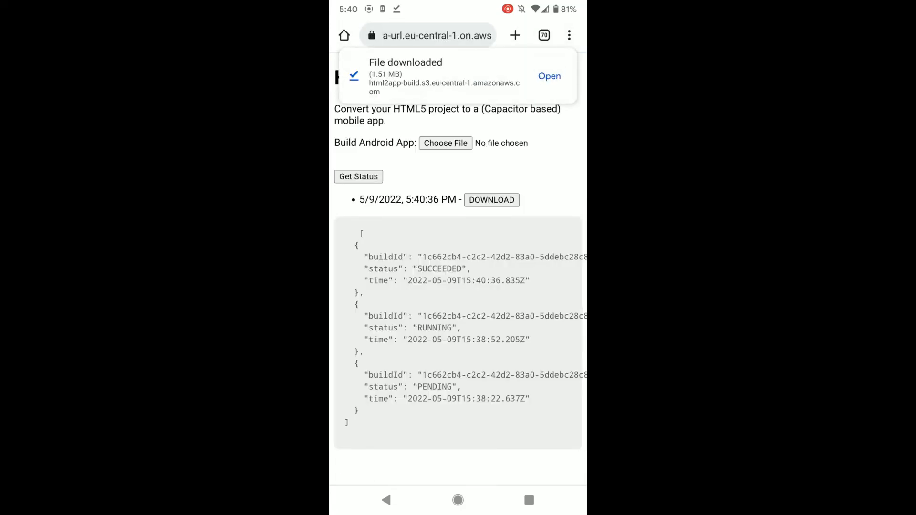
{"action": "left_click", "coordinate": [549, 75]}
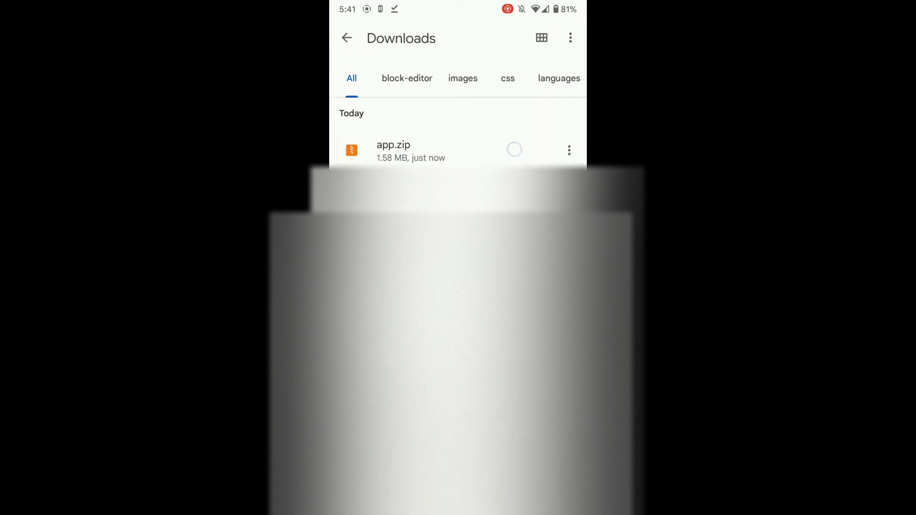
Step: Extract app.zip, open app-debug.apk, and install it anyway past Play Protect
{"action": "left_click", "coordinate": [394, 151]}
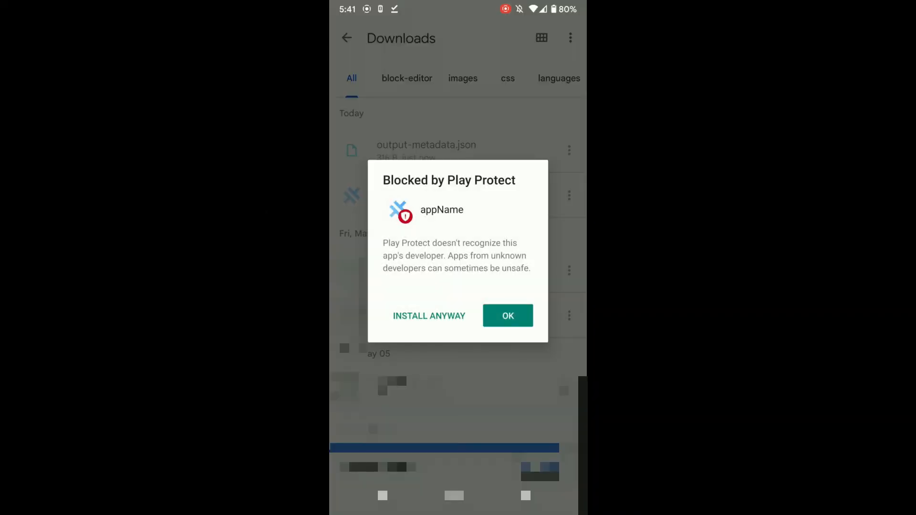
{"action": "left_click", "coordinate": [429, 316]}
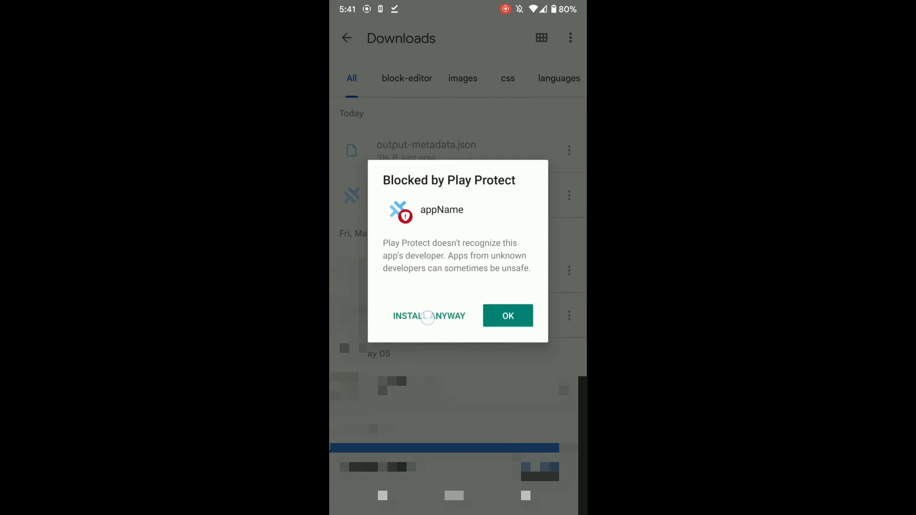
{"action": "left_click", "coordinate": [508, 316]}
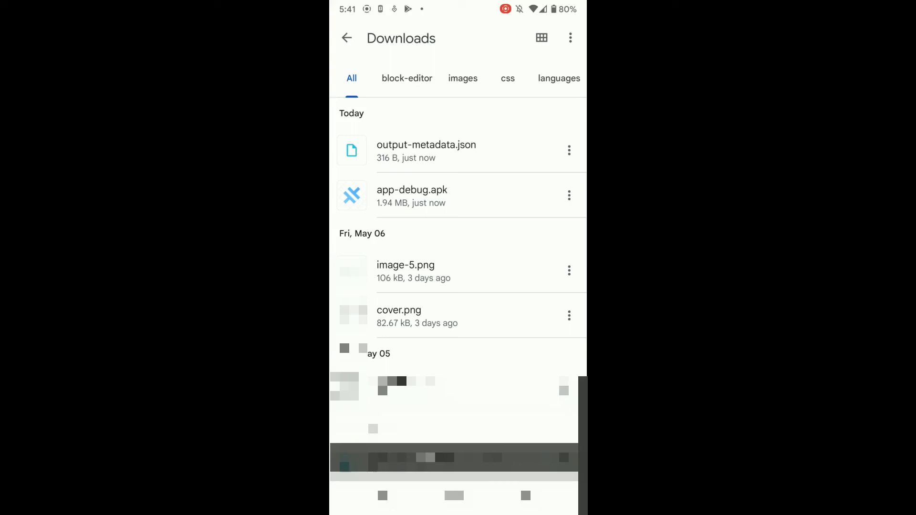
{"action": "left_click", "coordinate": [412, 196]}
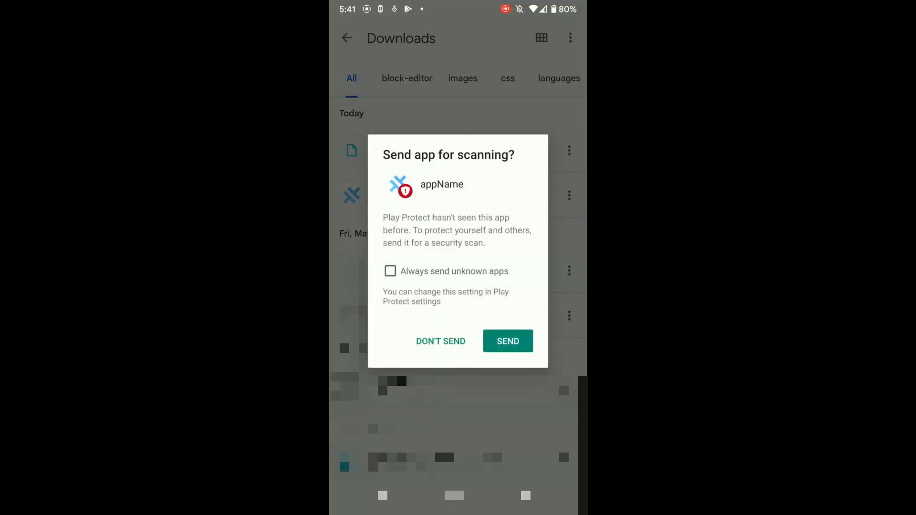